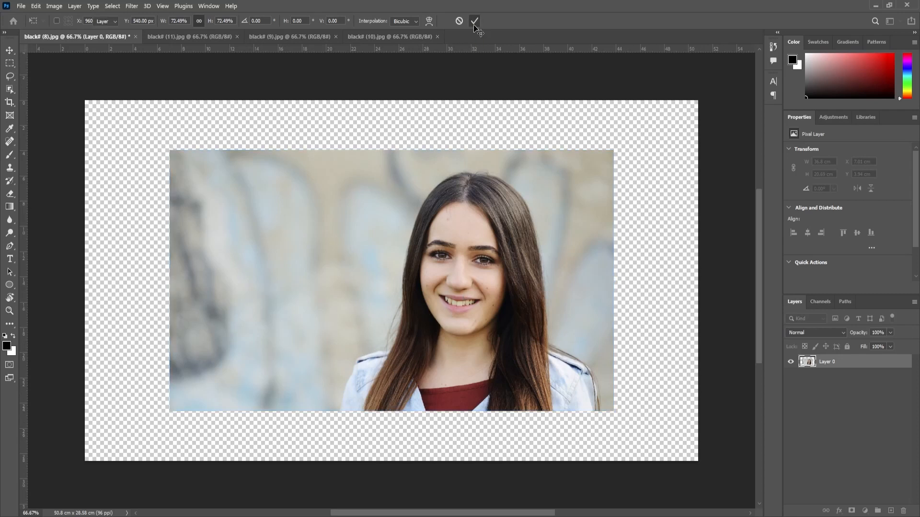
Commit the free transform, scaling the portrait photo down with a transparent border around it.
click(474, 21)
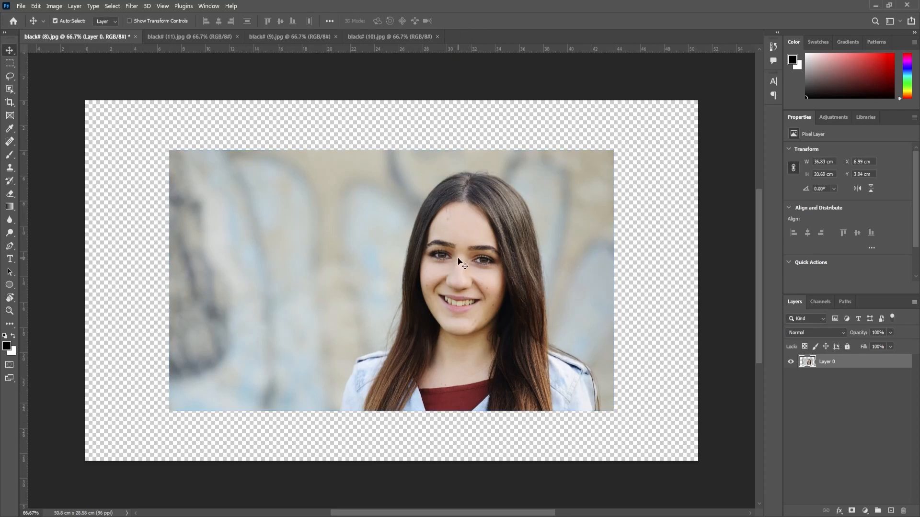
mouse_move(318, 246)
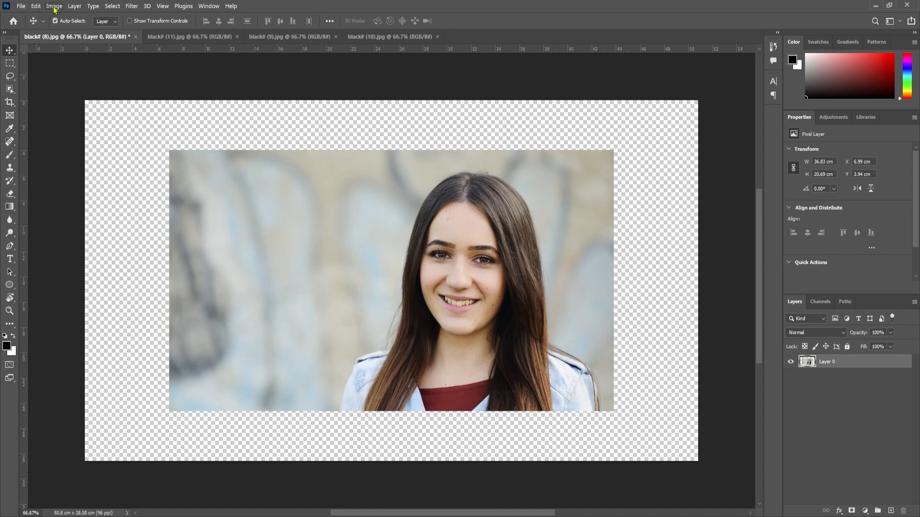
click(54, 5)
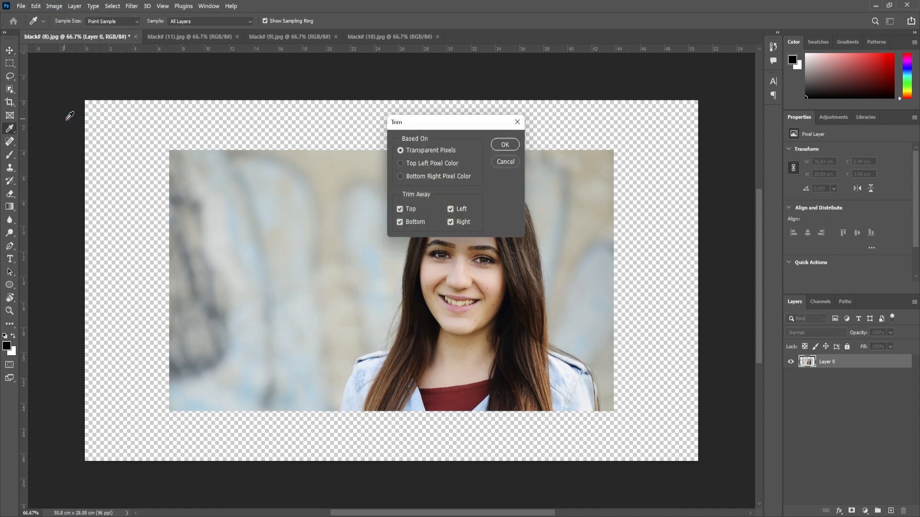
mouse_move(466, 157)
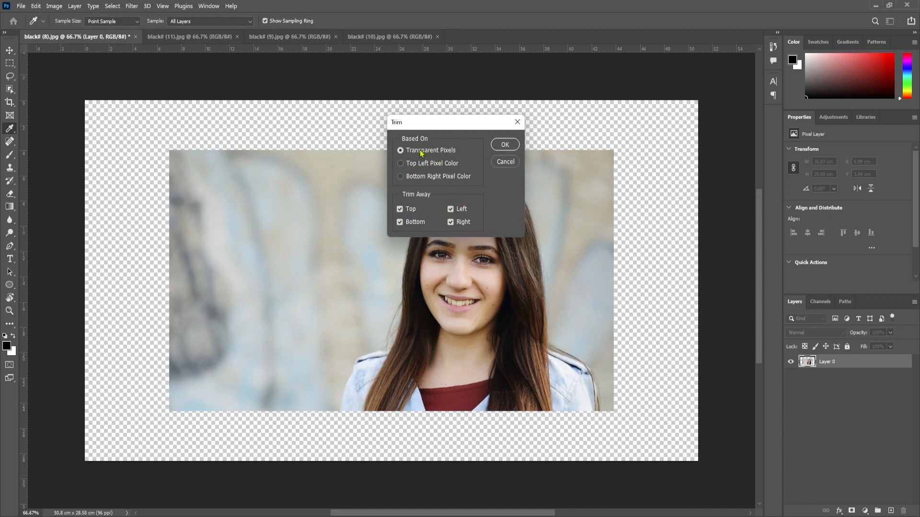
mouse_move(411, 232)
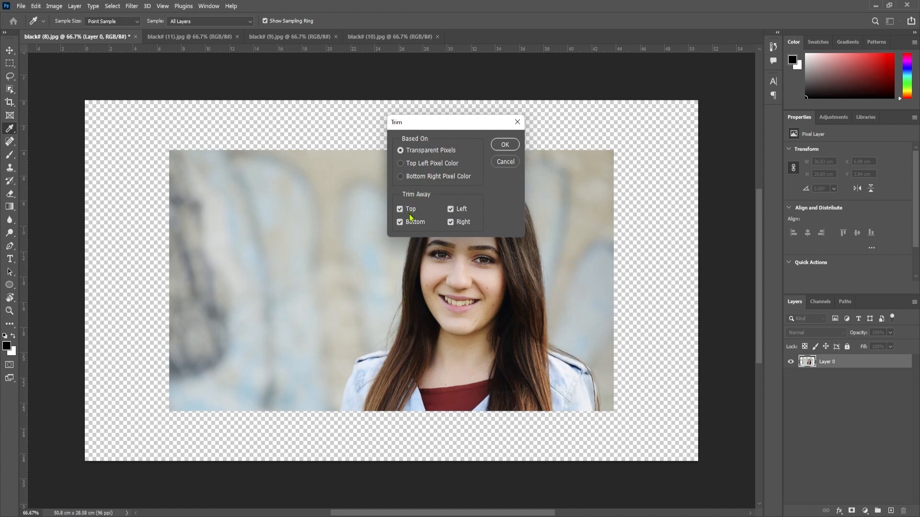
click(503, 144)
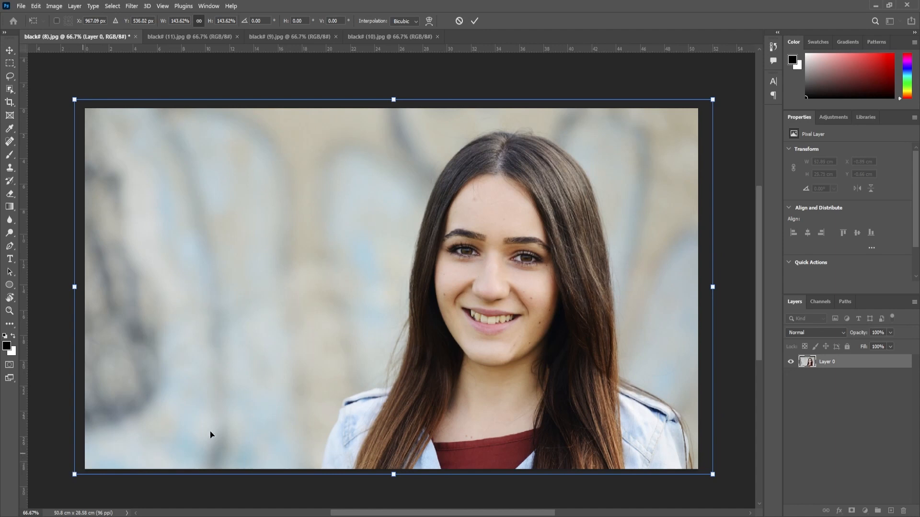
mouse_move(74, 87)
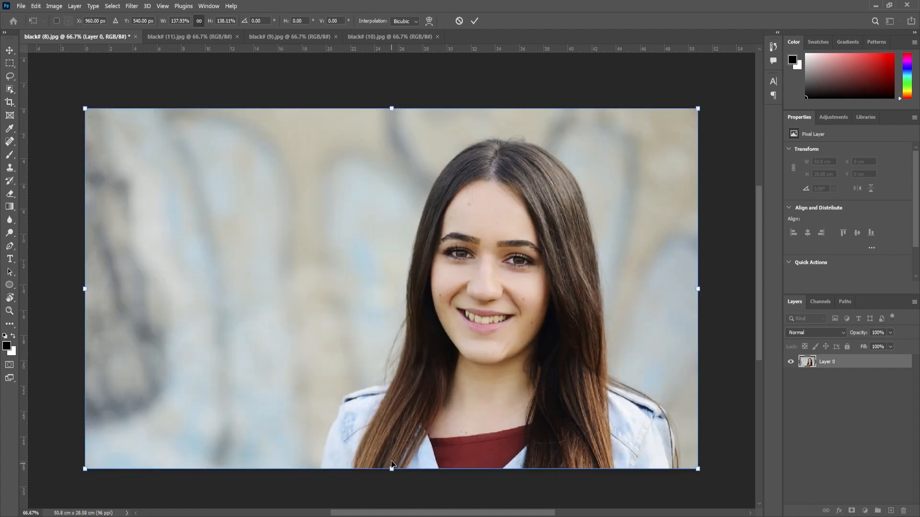
Commit the enlargement so the portrait layer matches the canvas dimensions at the origin.
click(474, 20)
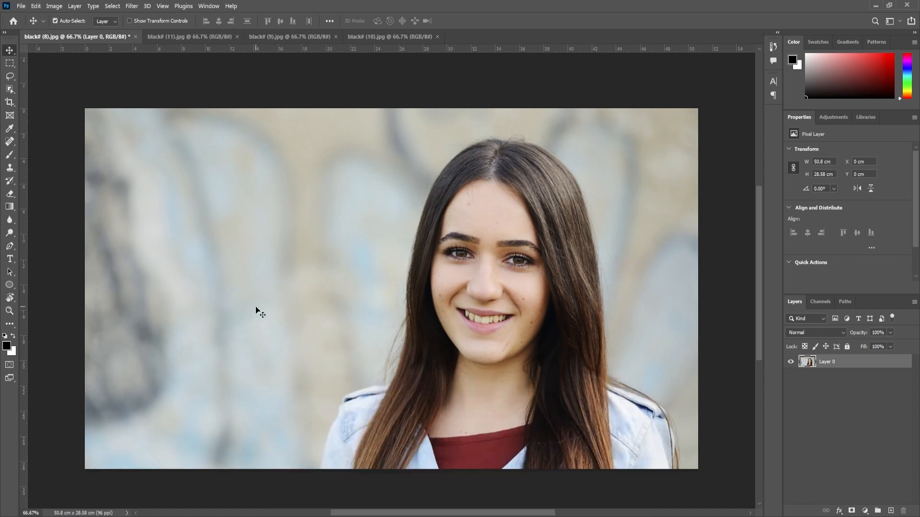
mouse_move(402, 321)
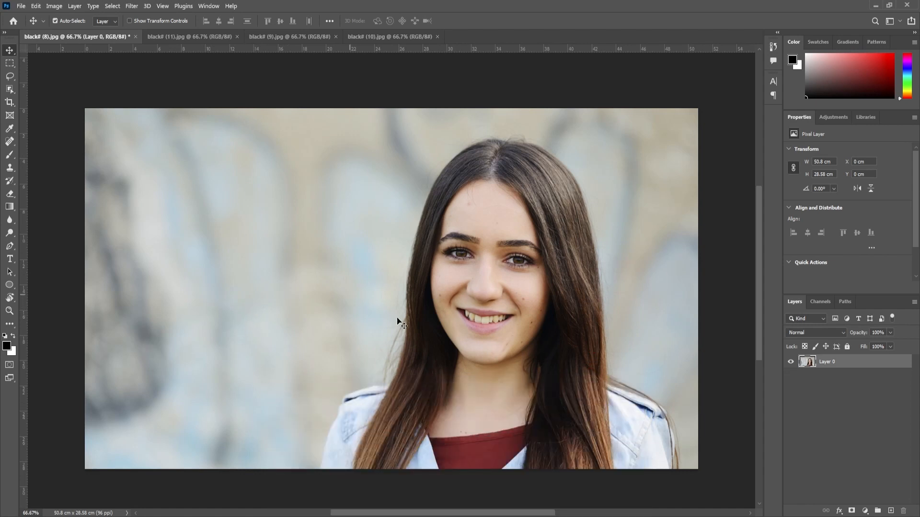